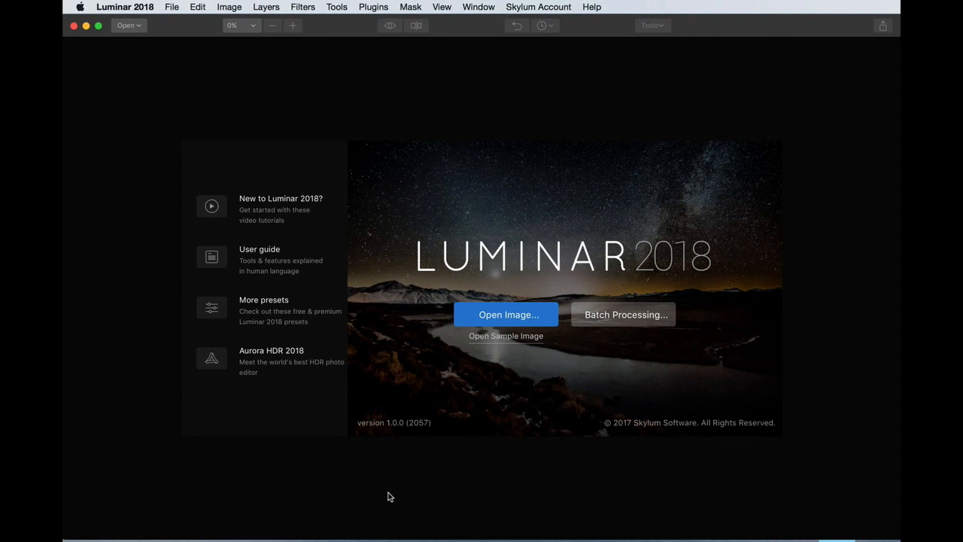
mouse_move(315, 350)
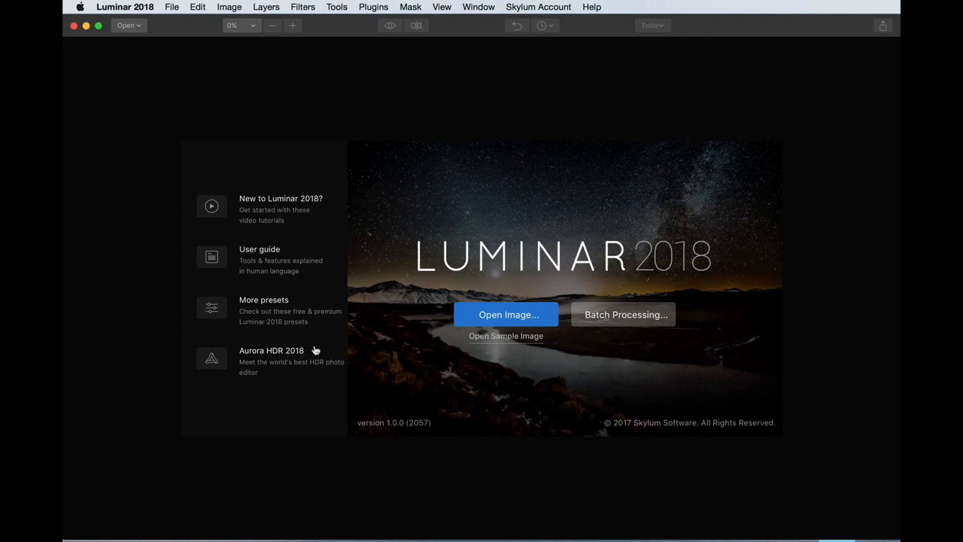
mouse_move(256, 243)
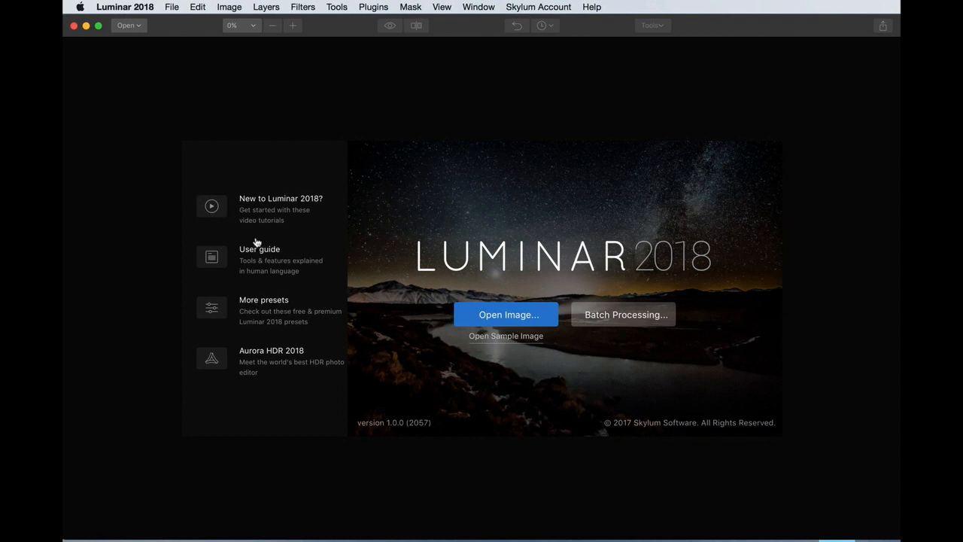
mouse_move(141, 8)
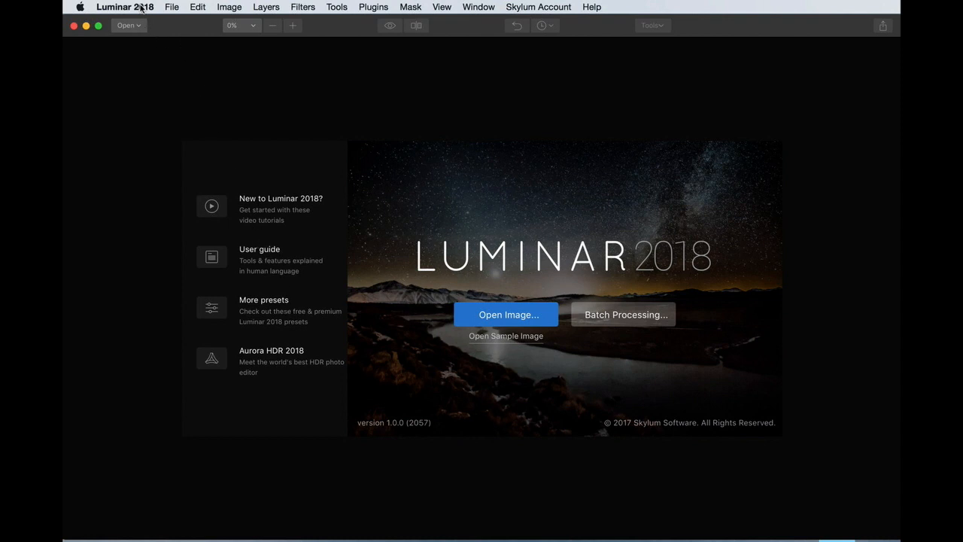
Install the Luminar 2018 plugin for Adobe Photoshop and Adobe Photoshop Lightroom.
left_click(125, 7)
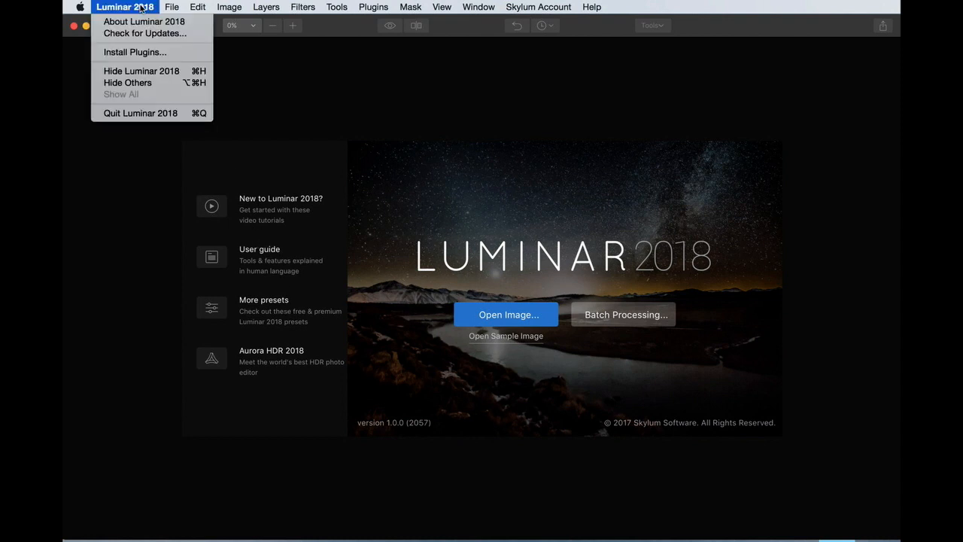
left_click(135, 52)
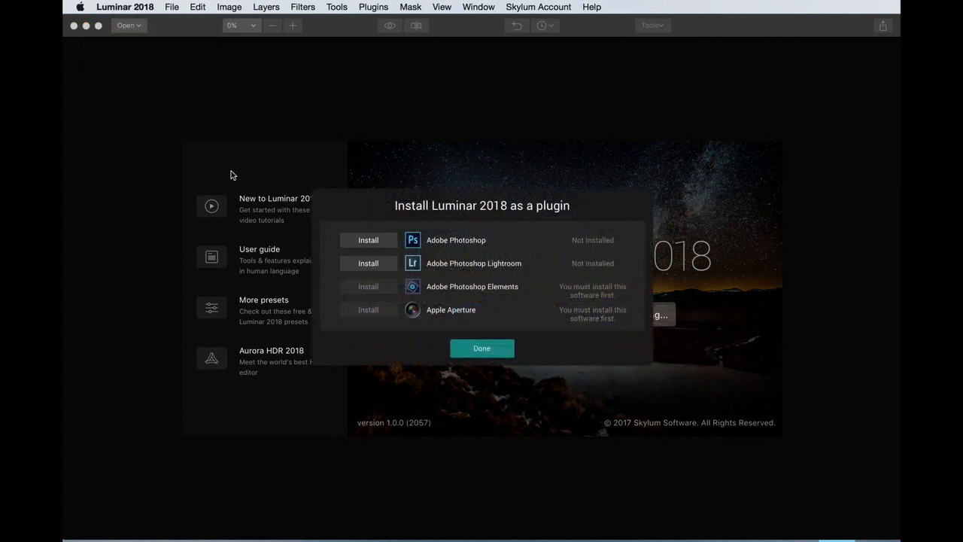
mouse_move(450, 282)
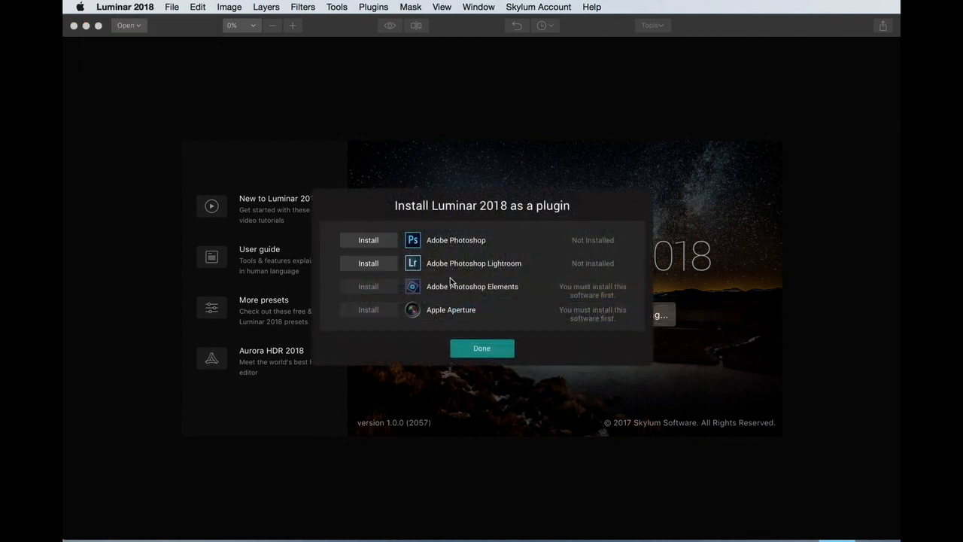
mouse_move(467, 251)
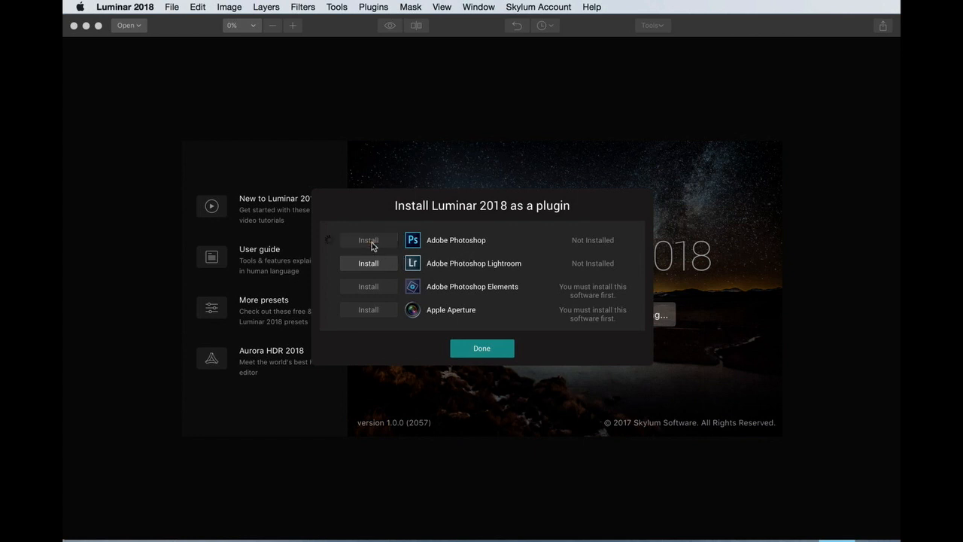
left_click(367, 240)
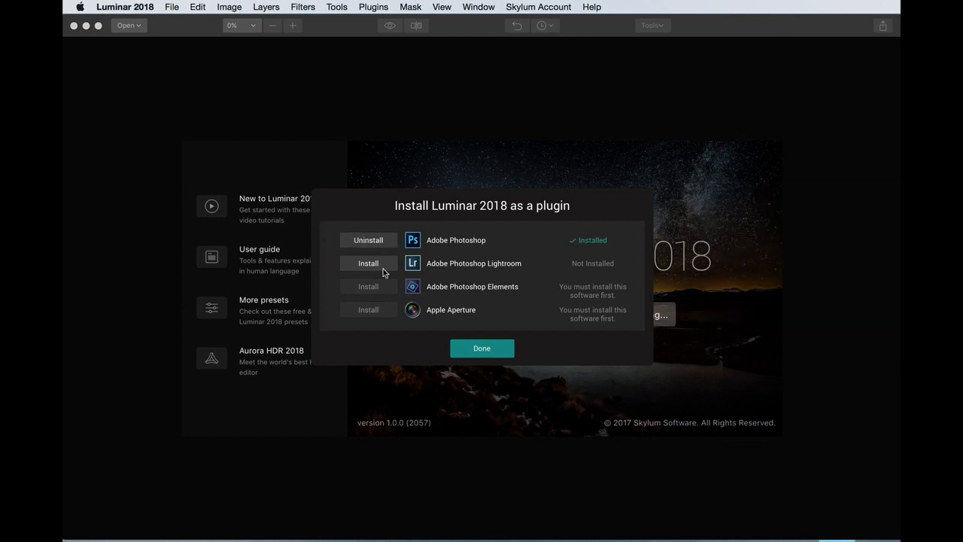
mouse_move(585, 254)
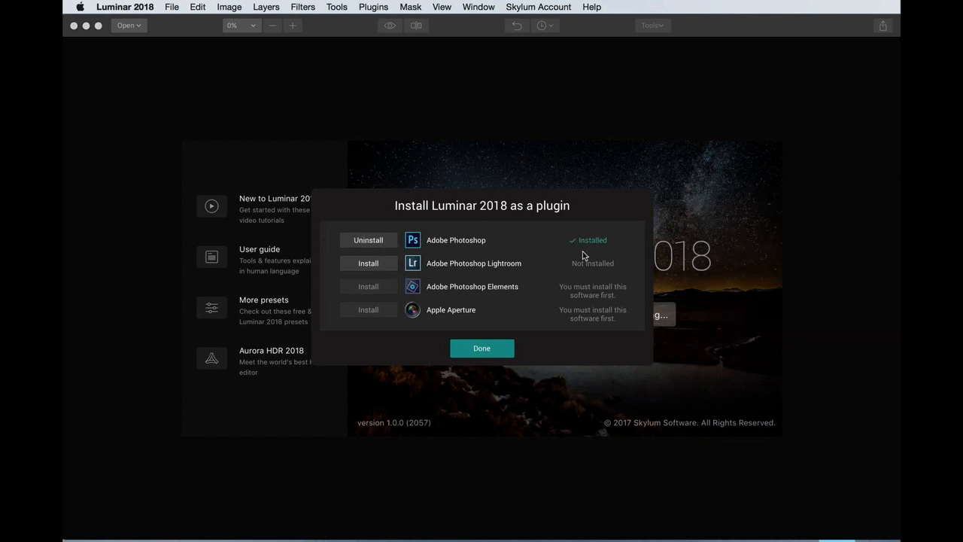
mouse_move(370, 269)
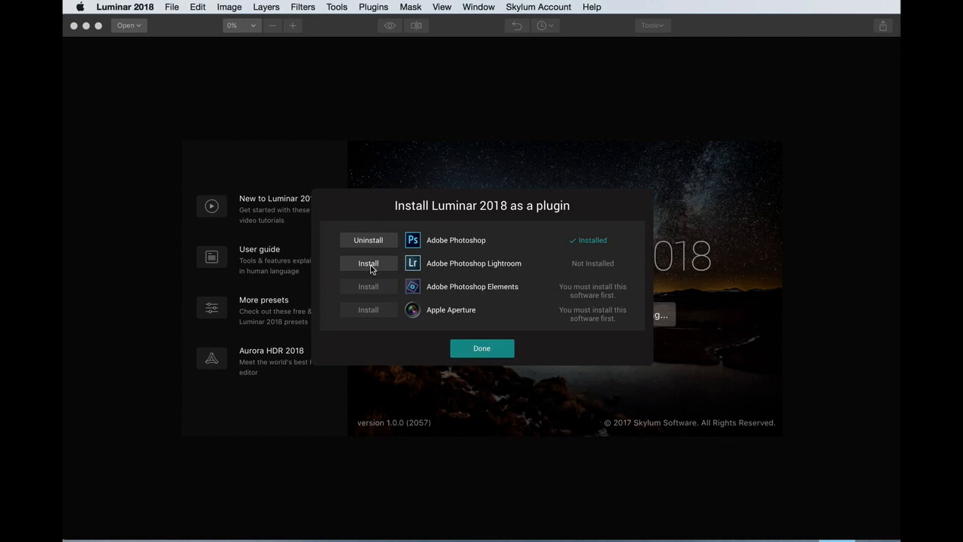
left_click(368, 262)
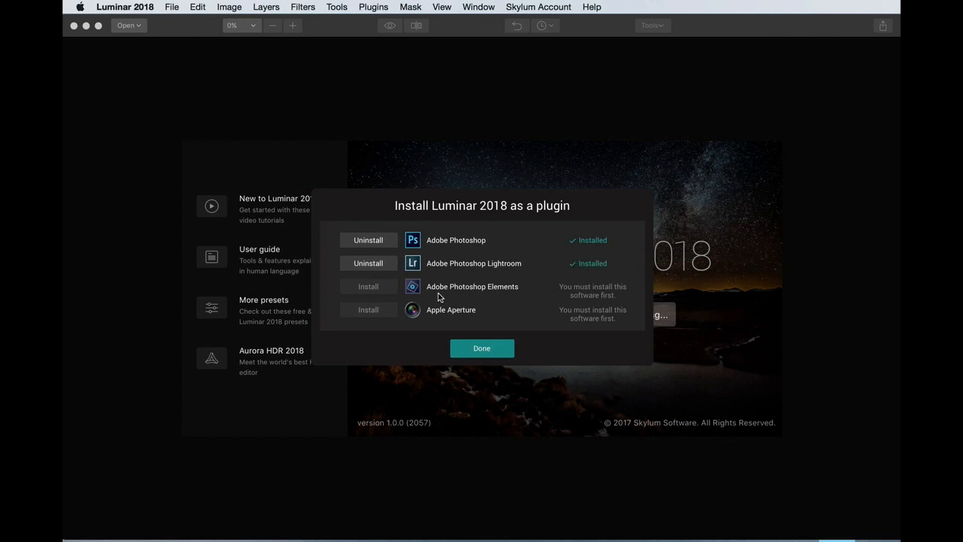
mouse_move(481, 348)
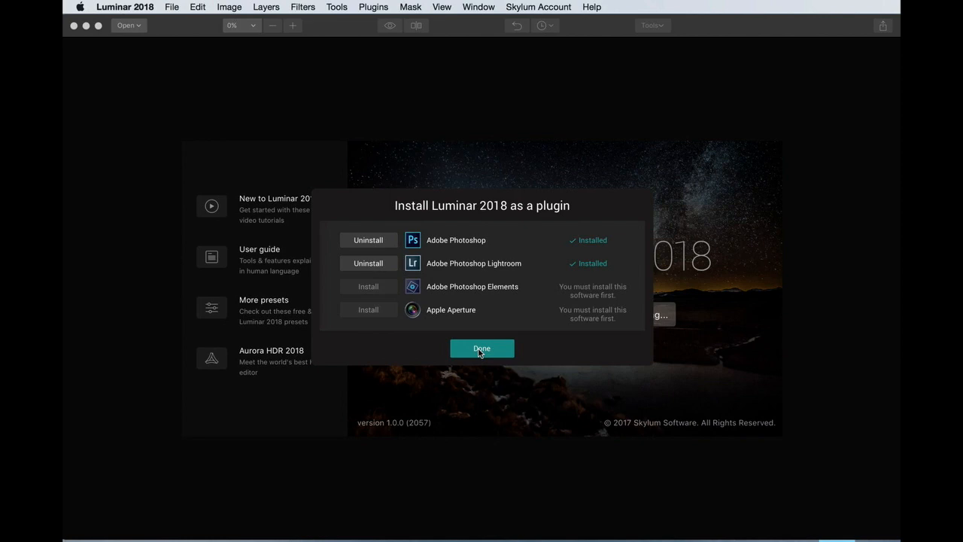
left_click(481, 348)
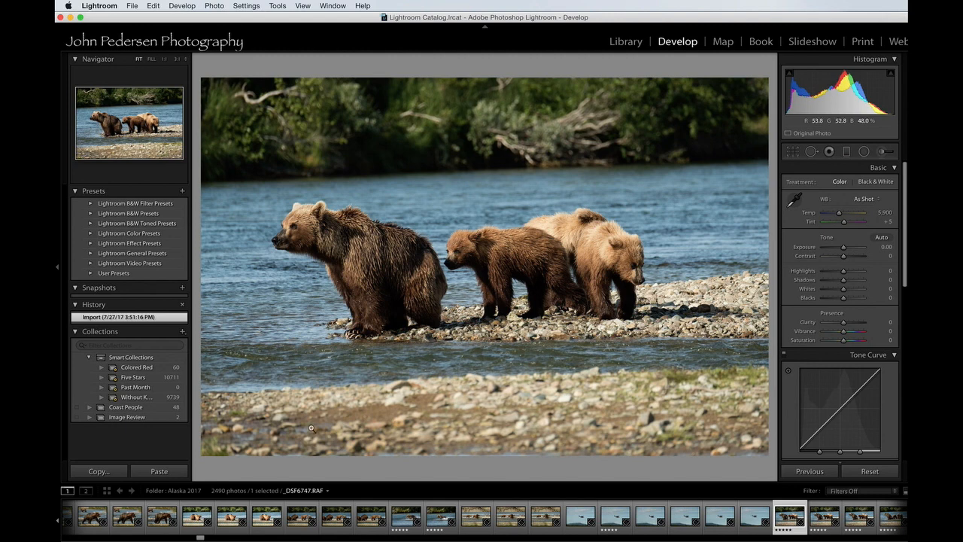
mouse_move(318, 416)
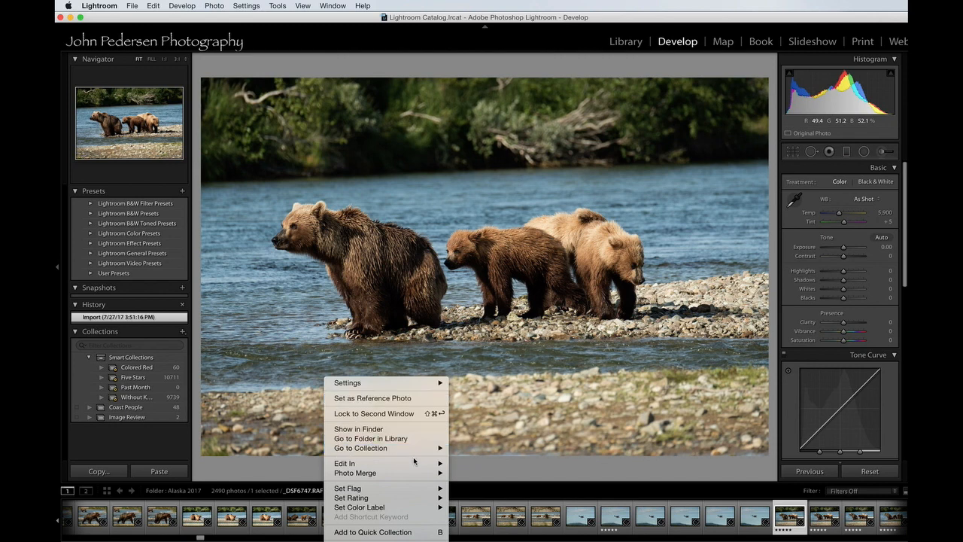
Open the bear photo in Luminar 2018 as a copy with Lightroom adjustments.
left_click(344, 462)
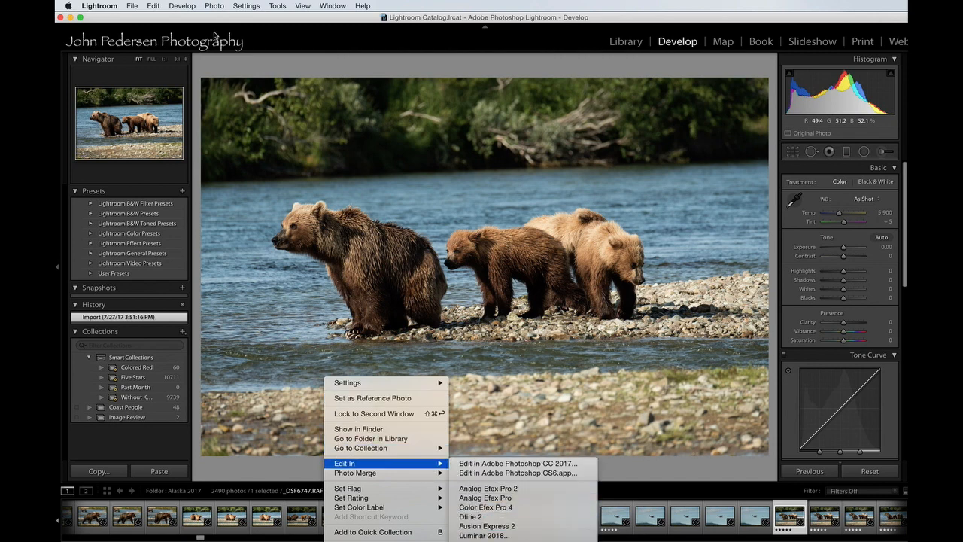
left_click(213, 5)
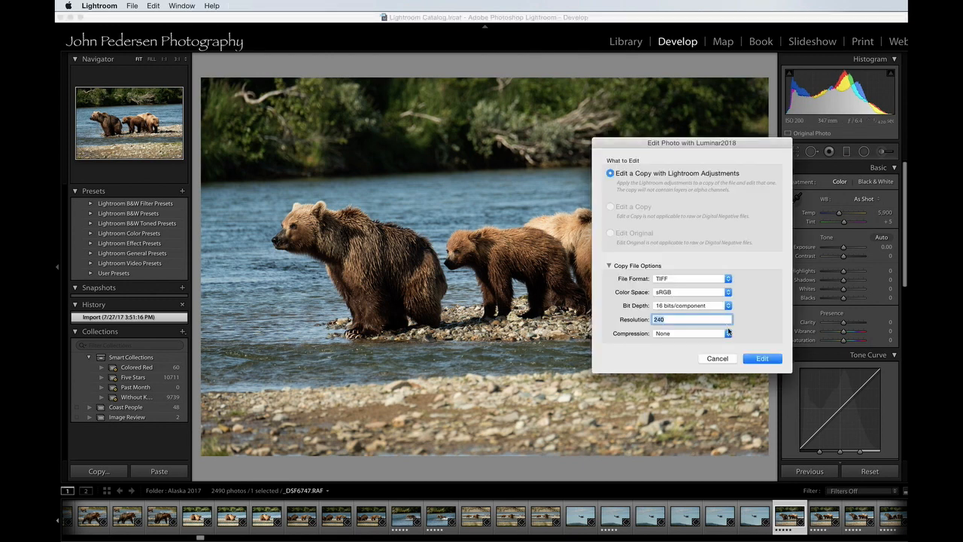
left_click(762, 357)
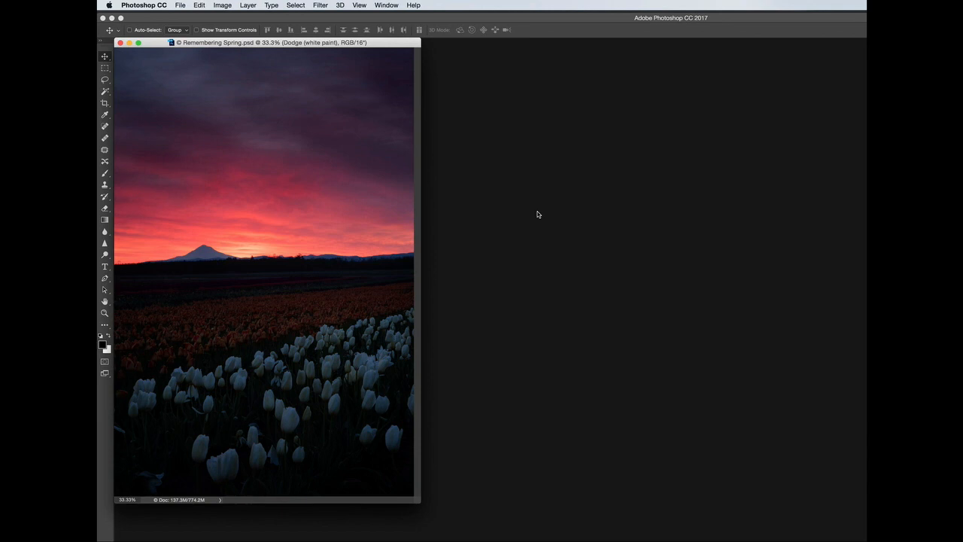
mouse_move(545, 208)
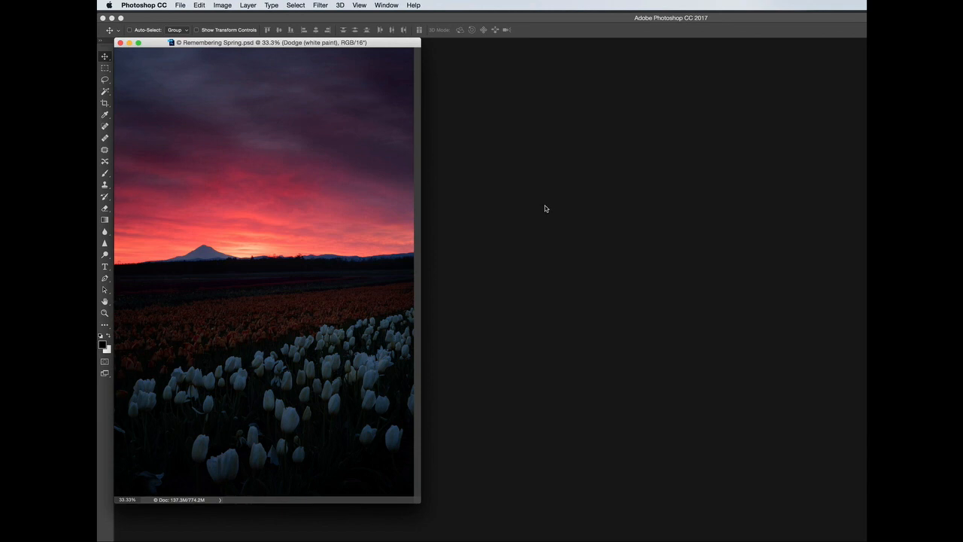
mouse_move(376, 35)
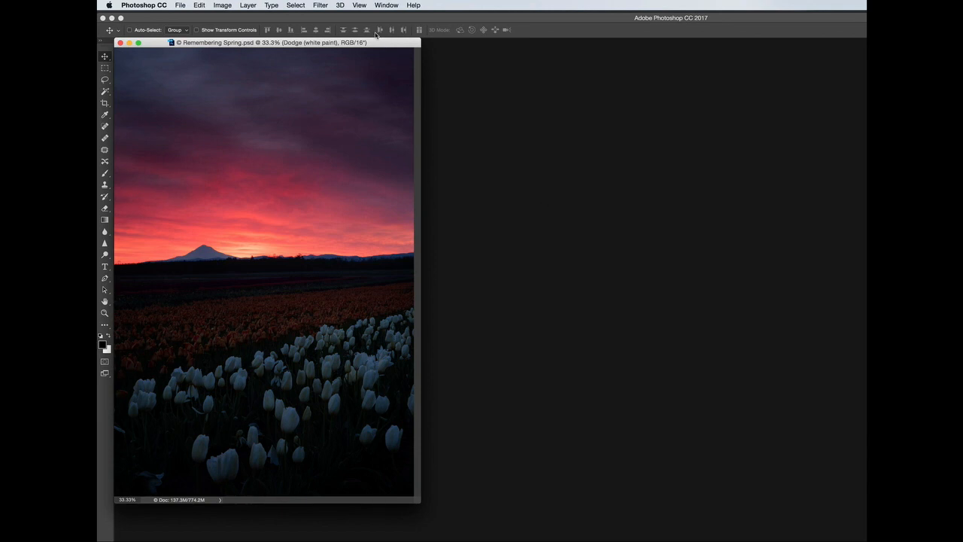
Run the Skylum Software Luminar 2018 filter on the Remembering Spring tulip image.
left_click(319, 5)
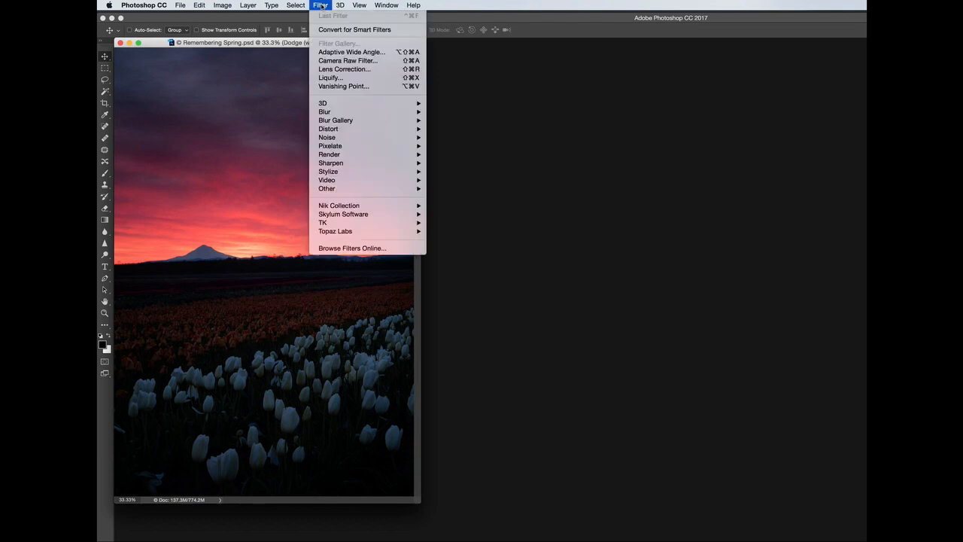
mouse_move(343, 214)
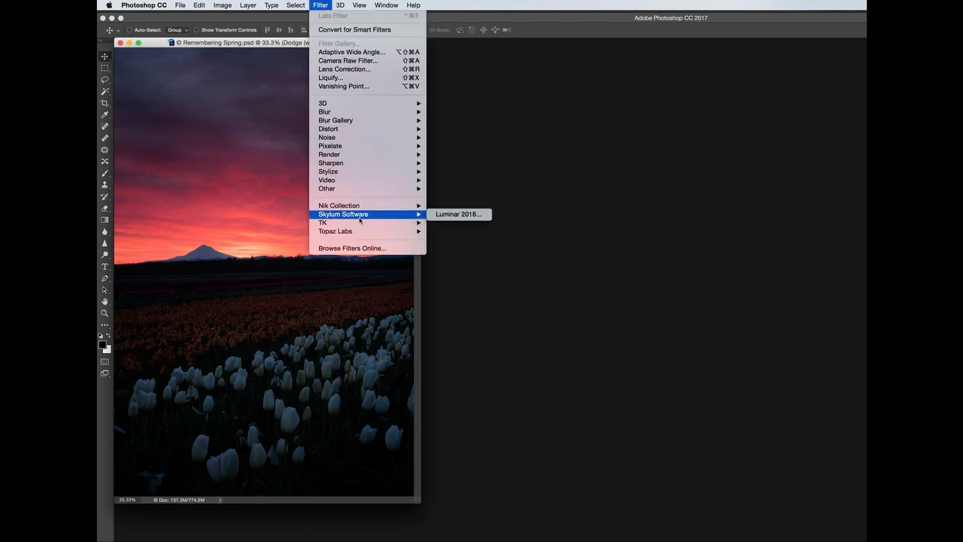
mouse_move(382, 216)
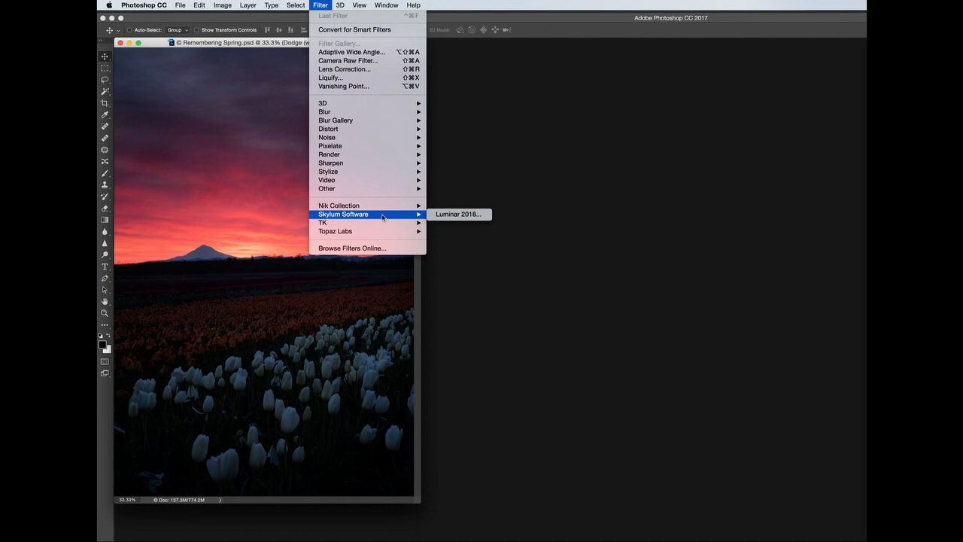
mouse_move(451, 219)
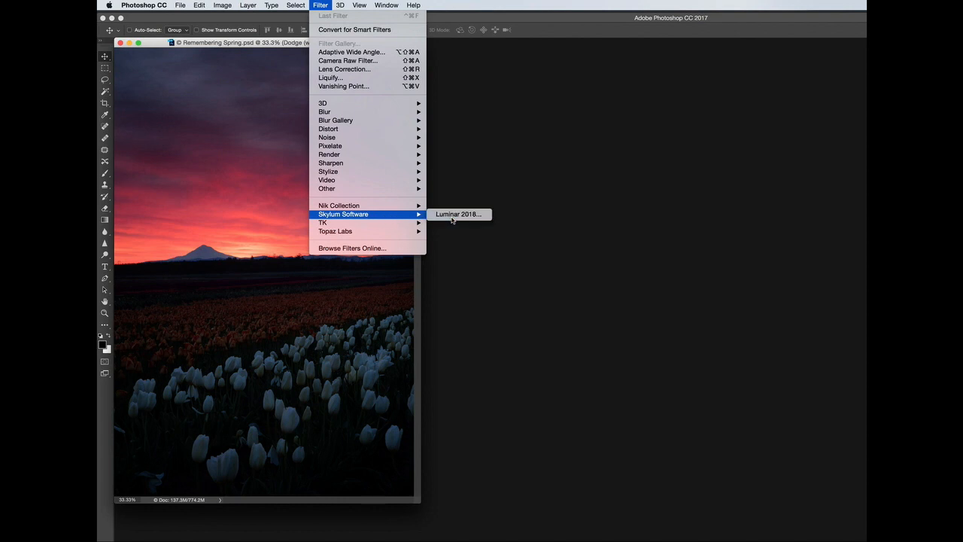
left_click(457, 214)
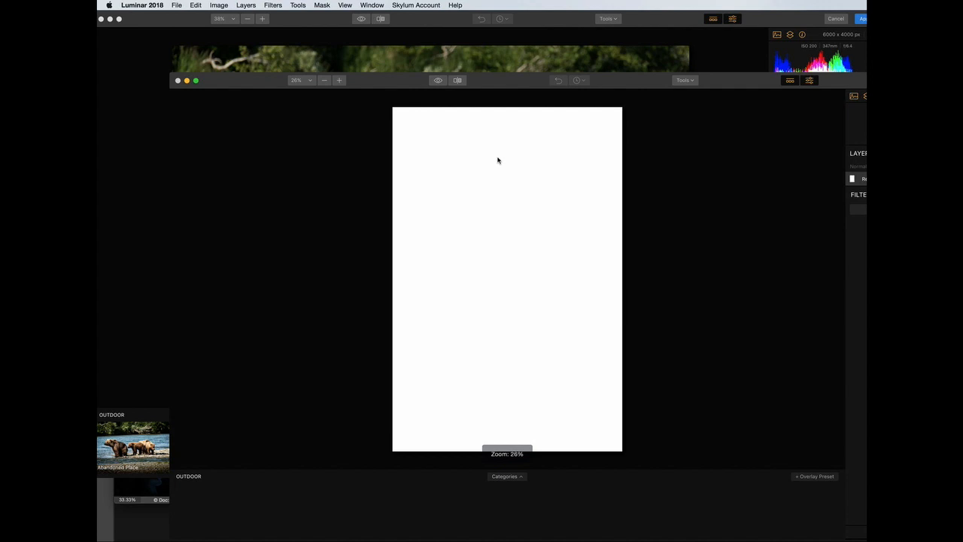
Let the Luminar plugin window load the image and its Outdoor preset thumbnails.
left_click(507, 475)
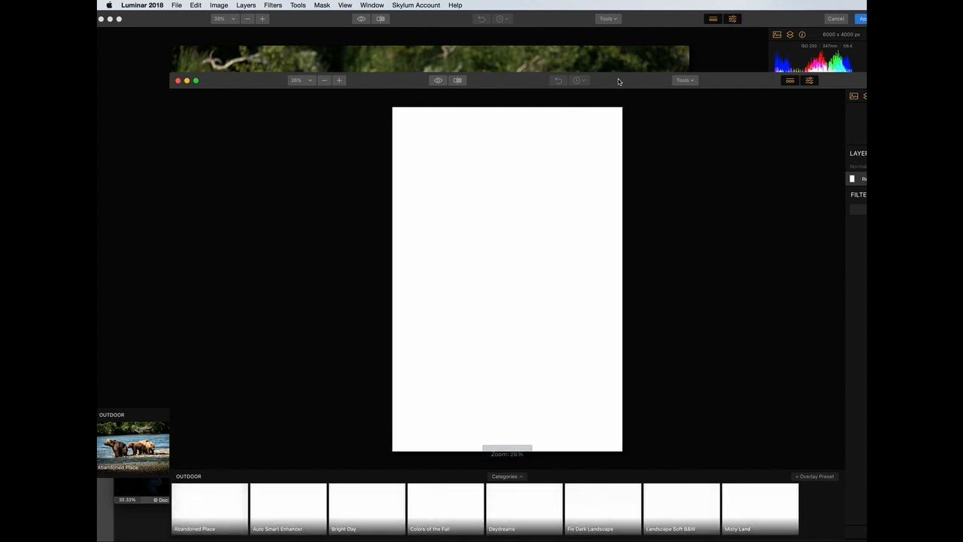